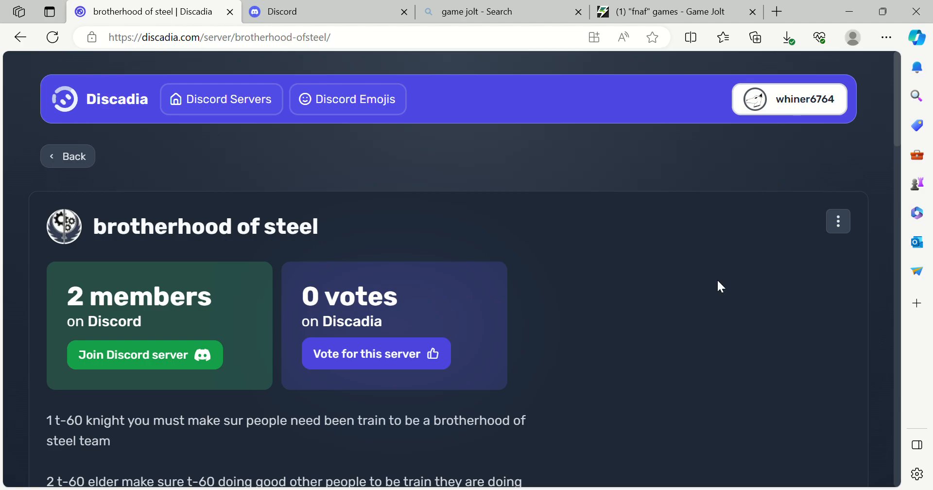
mouse_move(102, 221)
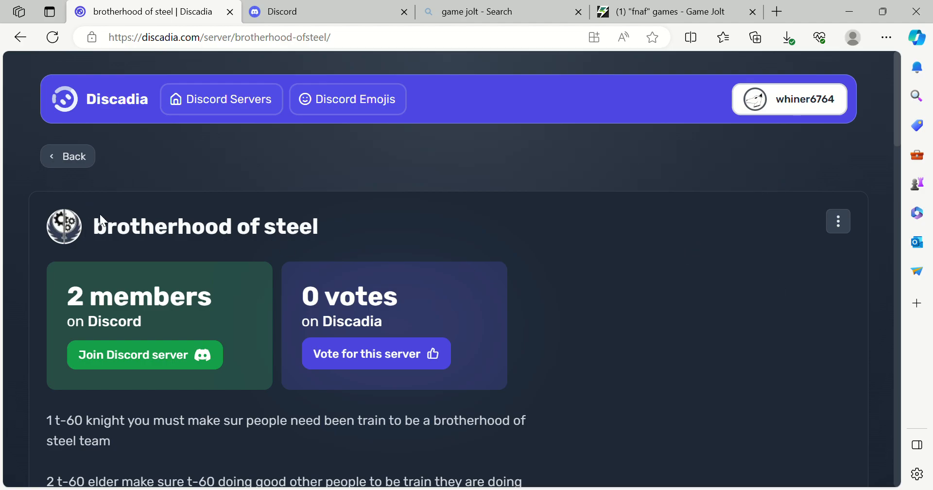
mouse_move(237, 206)
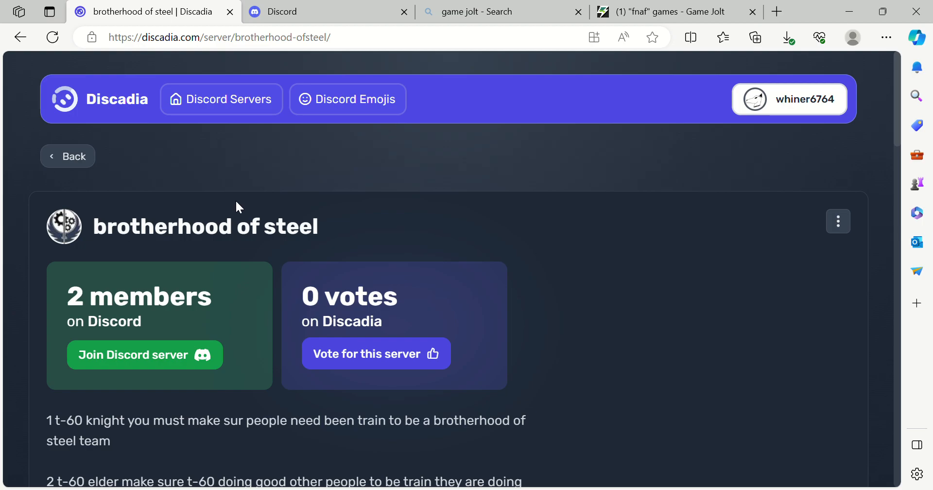
Scroll through the listing's rules, FAQ and WARNIGN notes down to its tags and online members
scroll("down", 3)
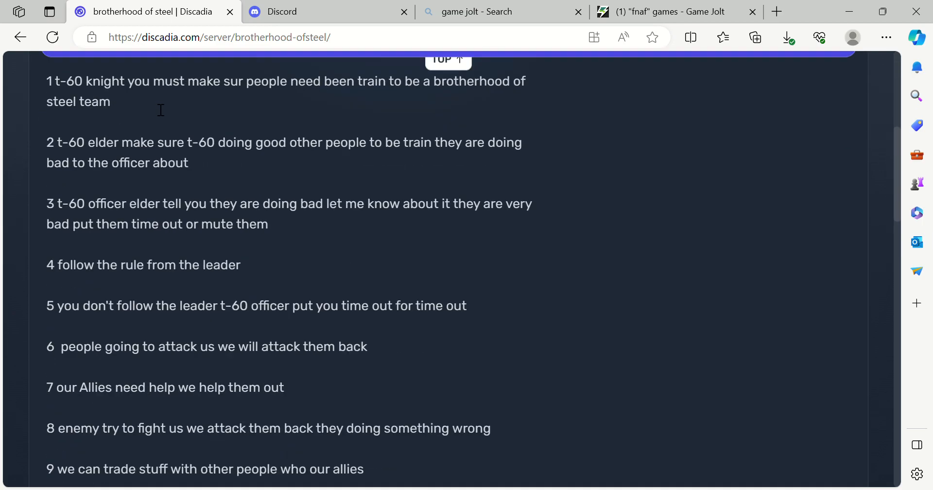
scroll("down", 3)
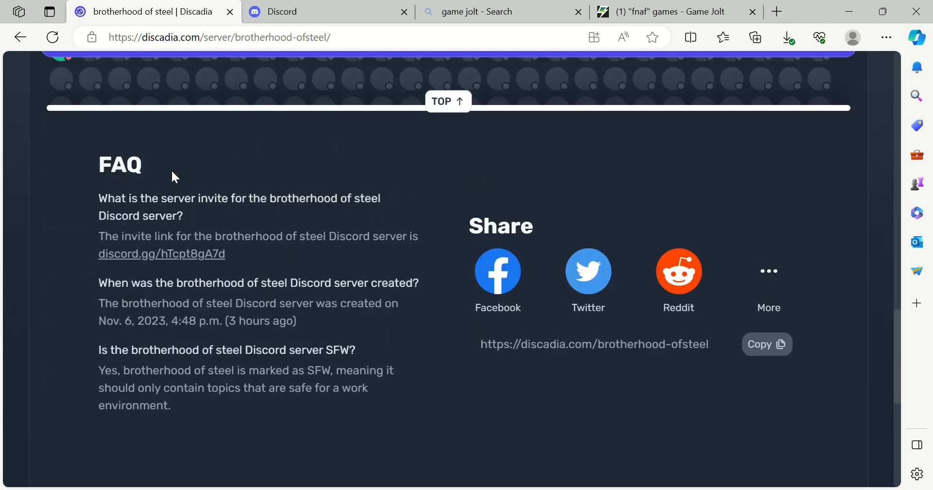
scroll("up", 3)
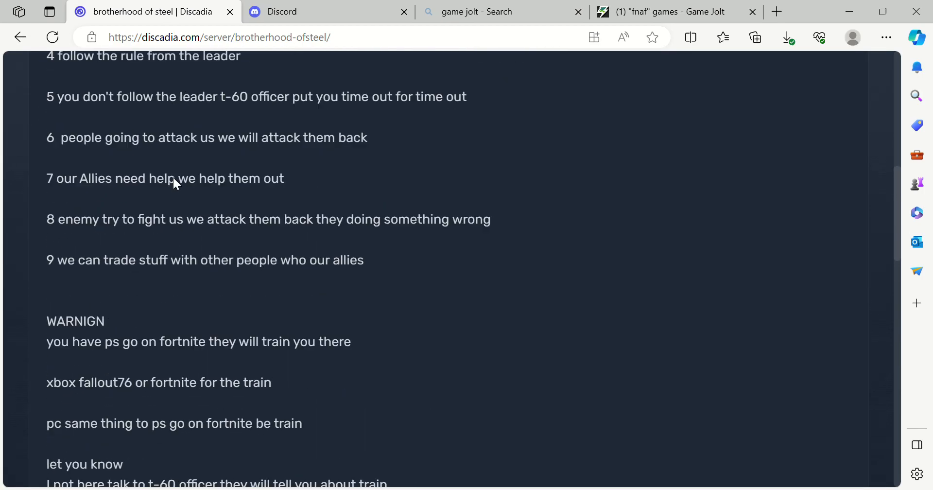
scroll("down", 3)
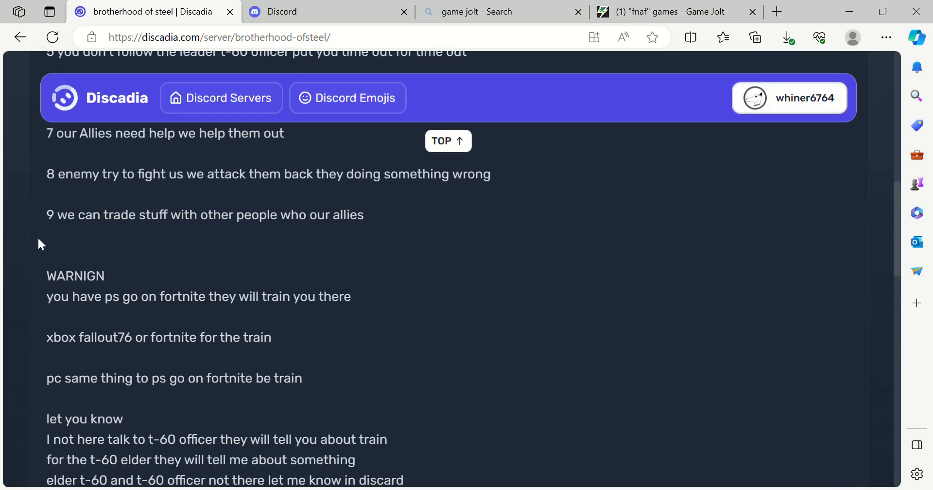
scroll("up", 3)
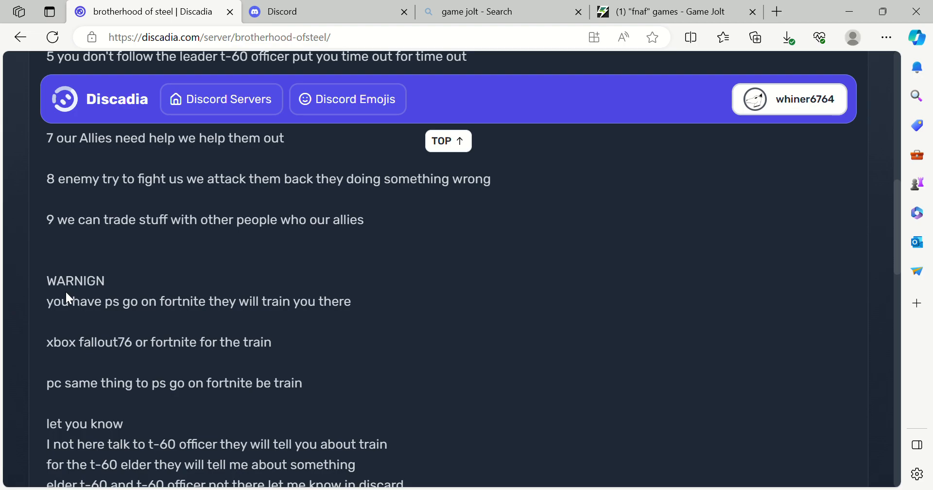
scroll("down", 3)
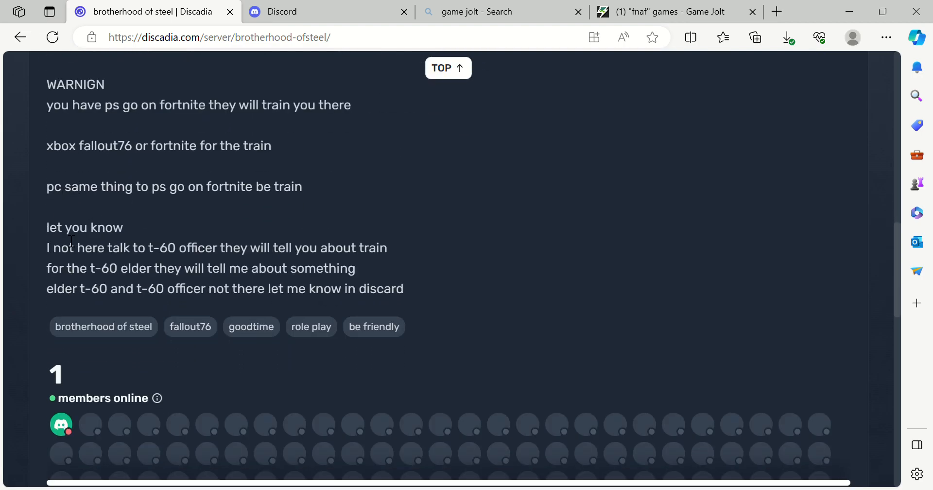
mouse_move(351, 282)
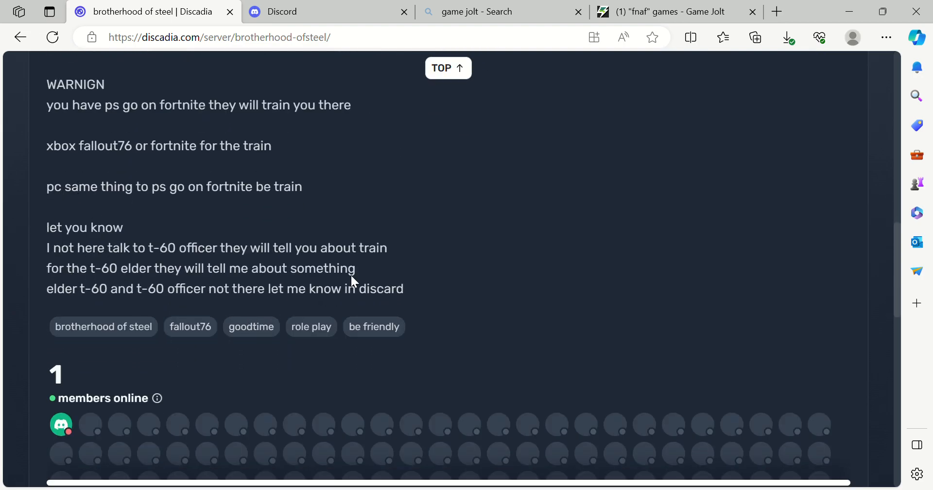
mouse_move(64, 123)
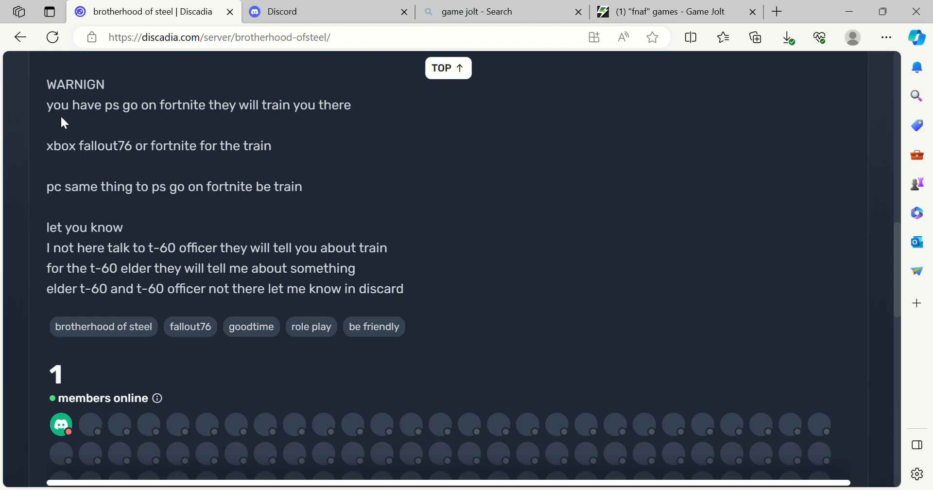
mouse_move(182, 118)
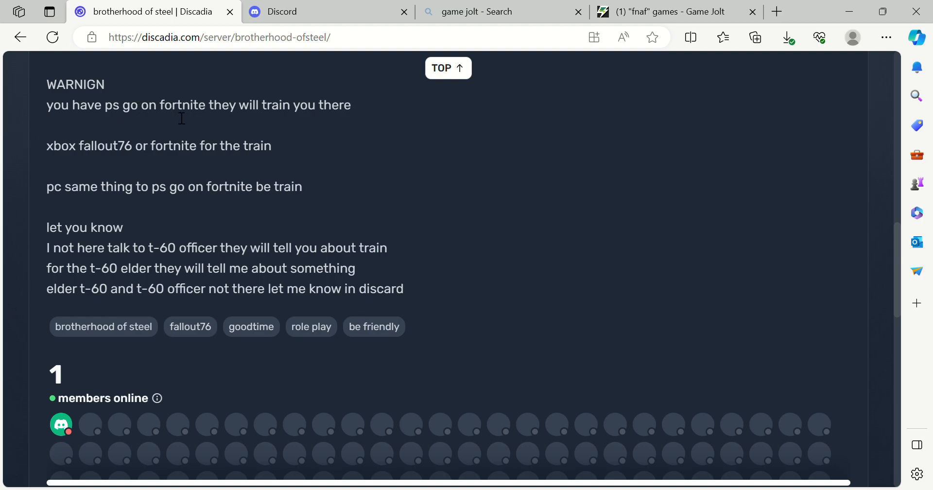
mouse_move(304, 120)
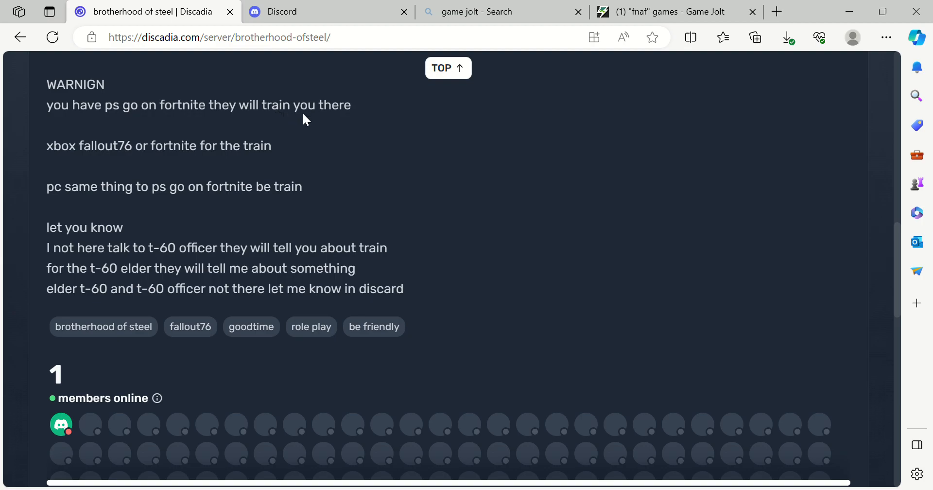
mouse_move(431, 126)
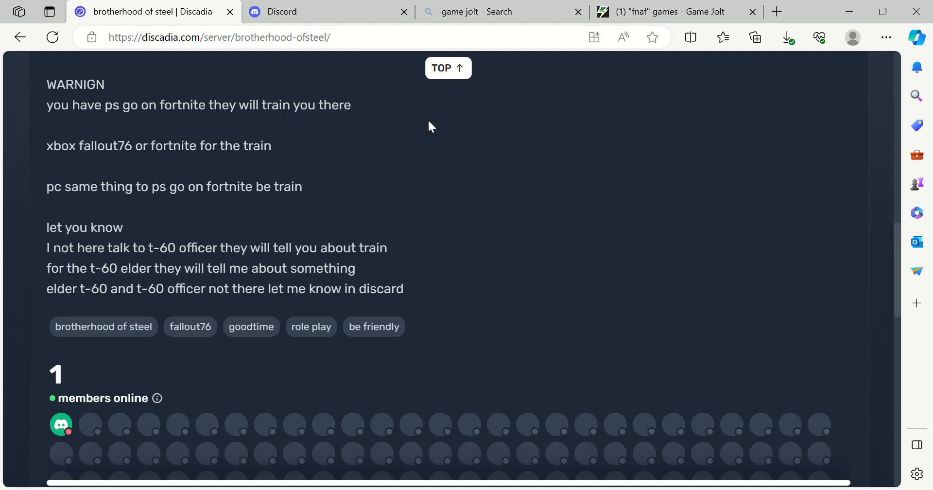
mouse_move(433, 115)
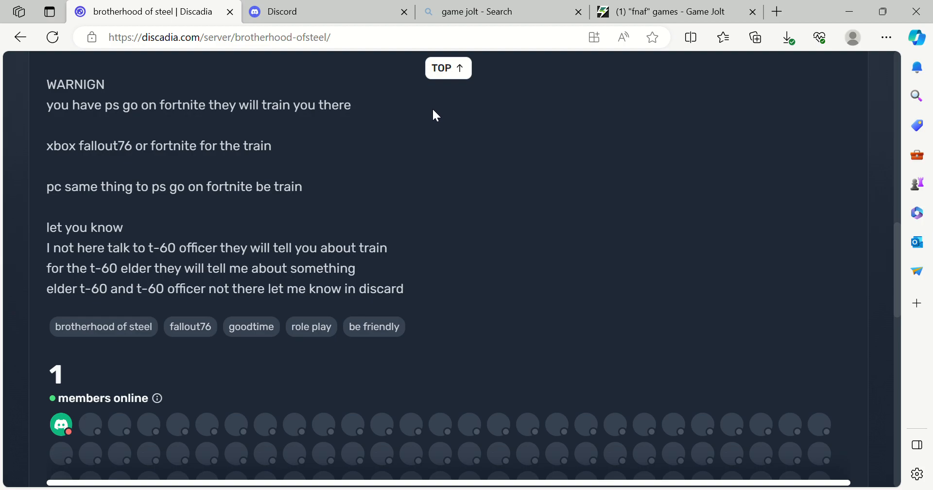
mouse_move(446, 125)
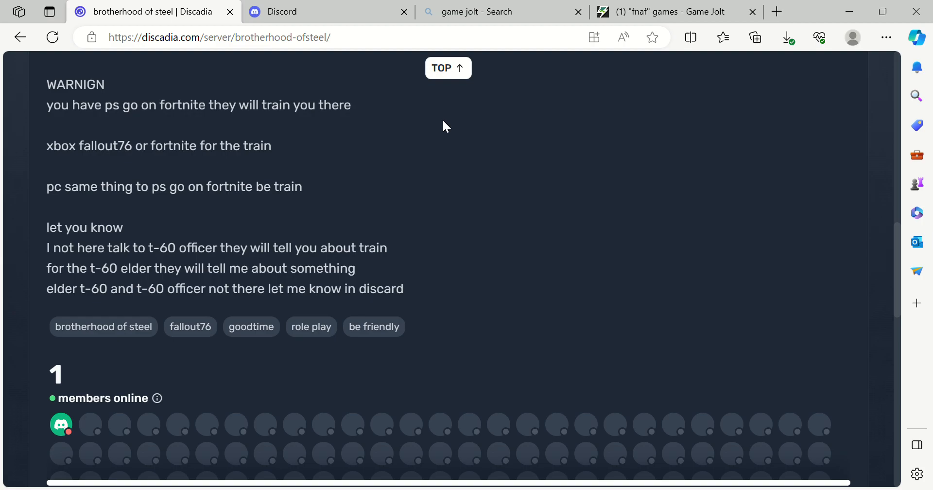
mouse_move(297, 156)
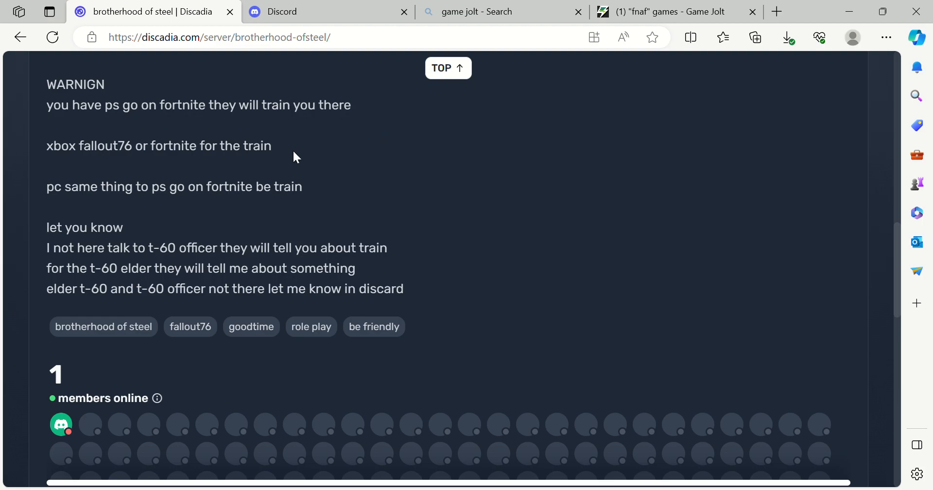
mouse_move(62, 156)
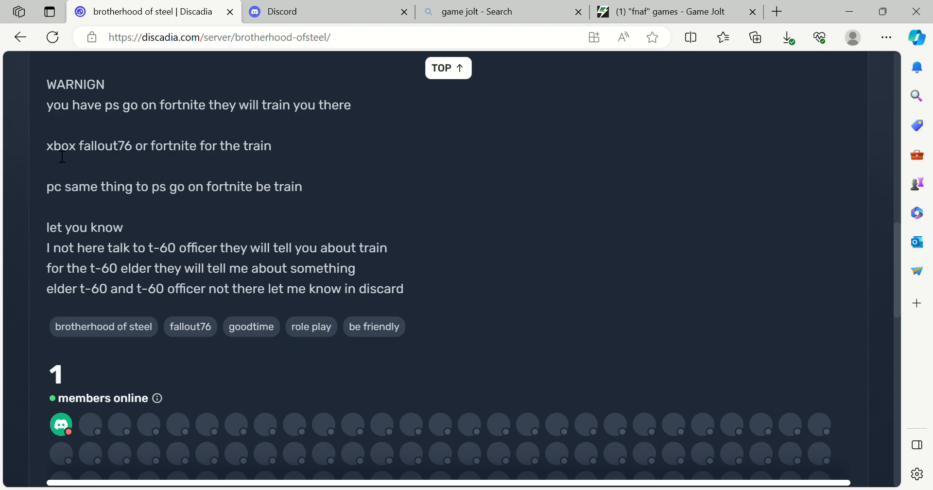
mouse_move(143, 171)
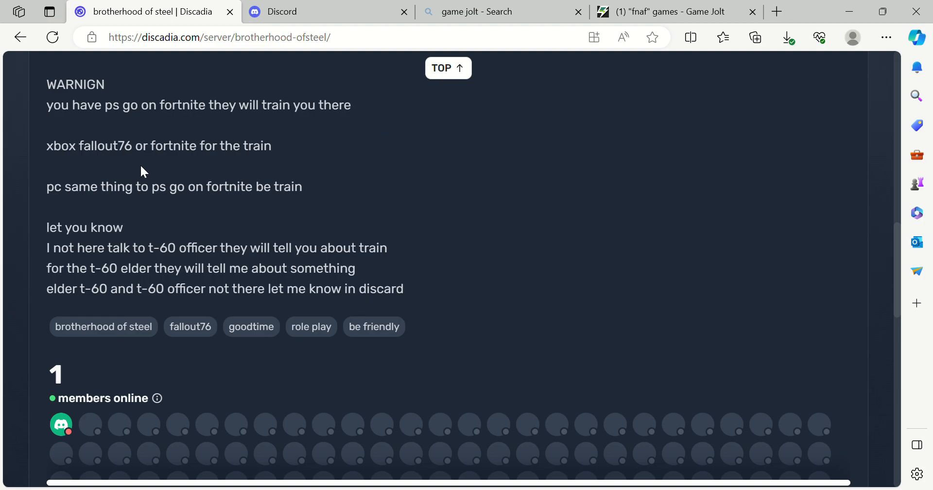
mouse_move(137, 97)
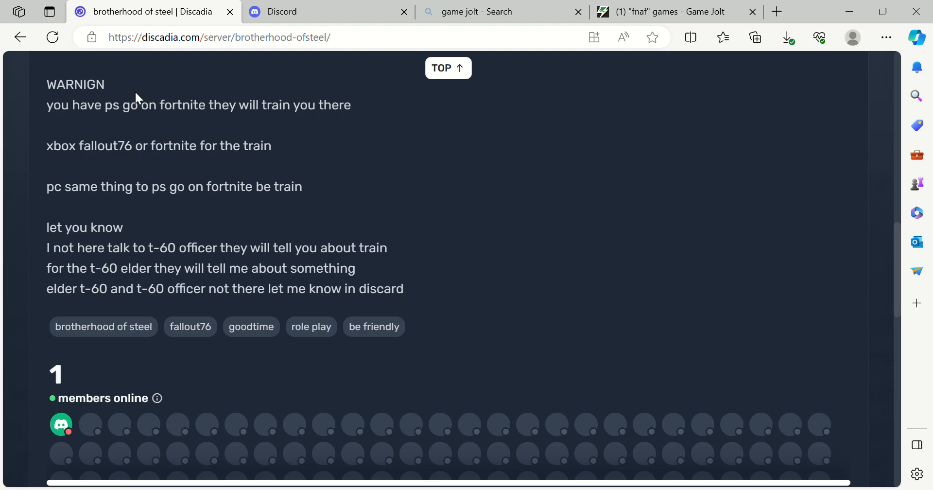
mouse_move(142, 164)
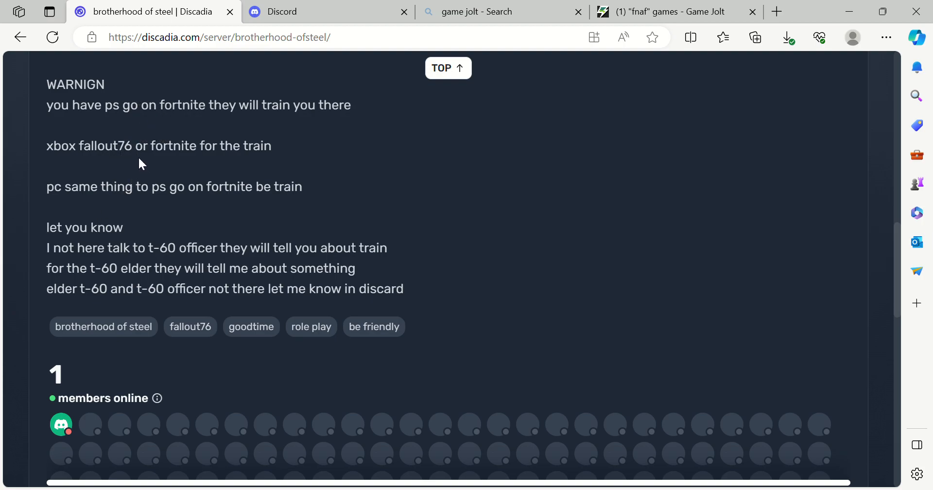
mouse_move(49, 168)
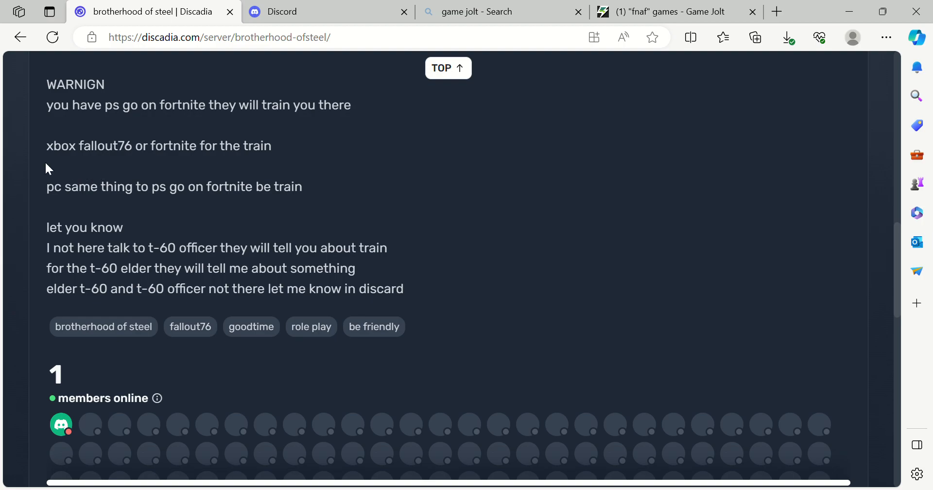
mouse_move(223, 153)
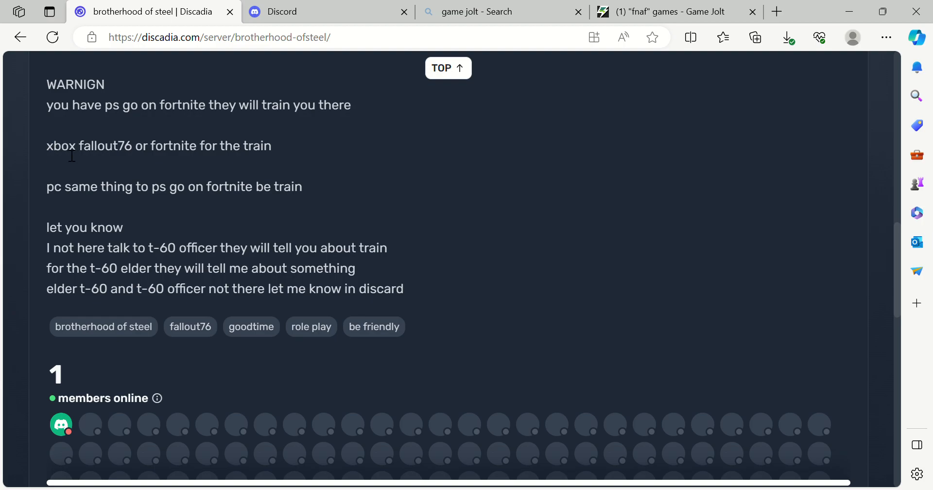
mouse_move(154, 200)
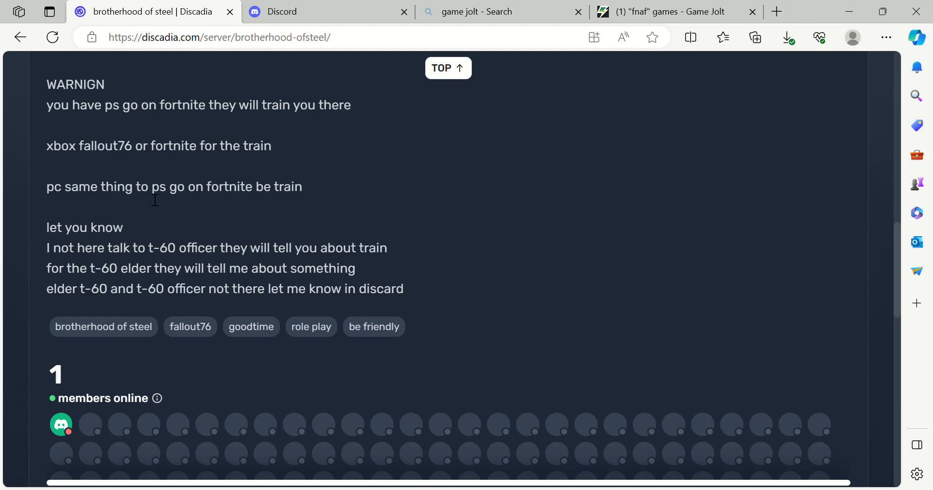
mouse_move(315, 182)
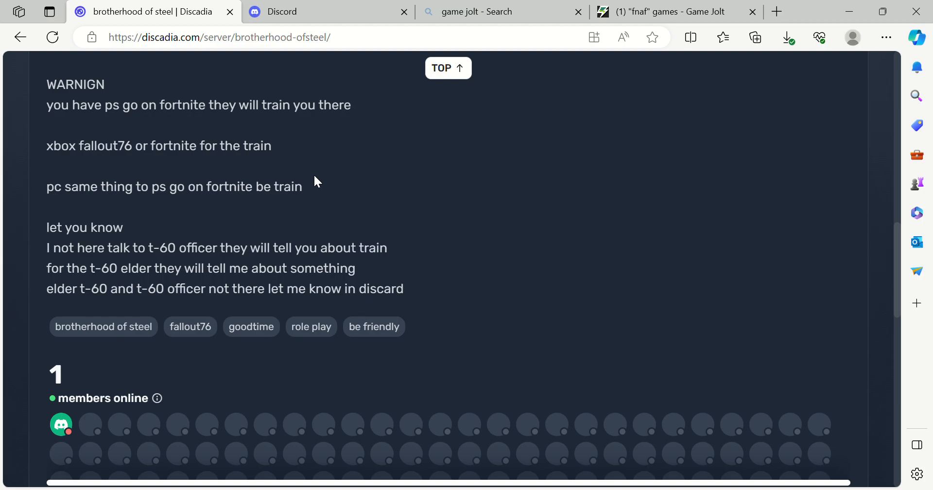
mouse_move(332, 151)
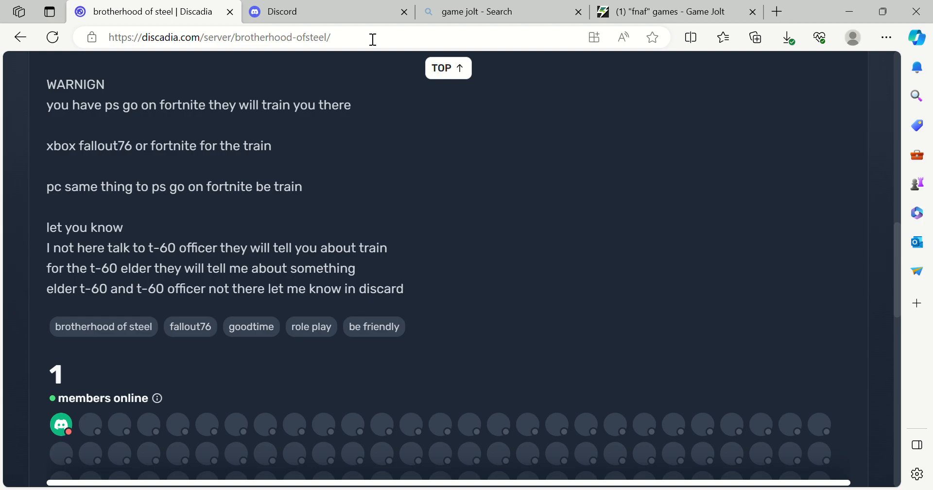
mouse_move(100, 212)
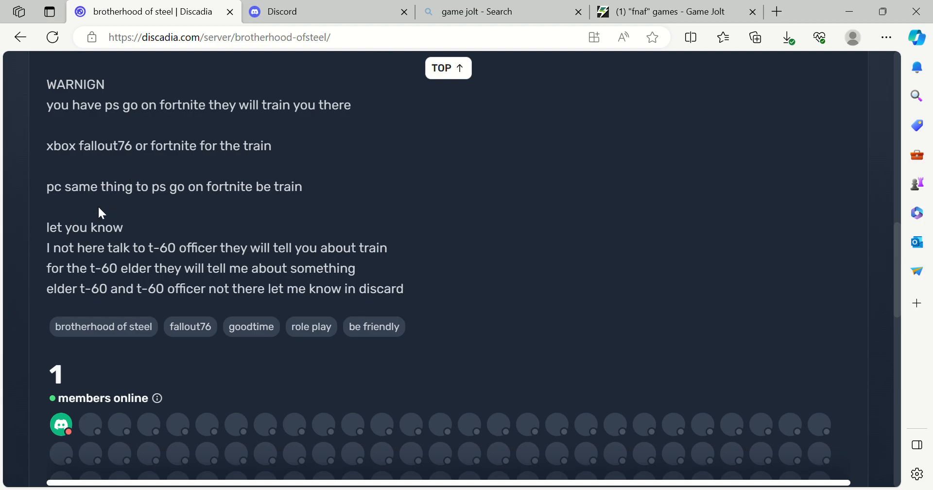
mouse_move(126, 174)
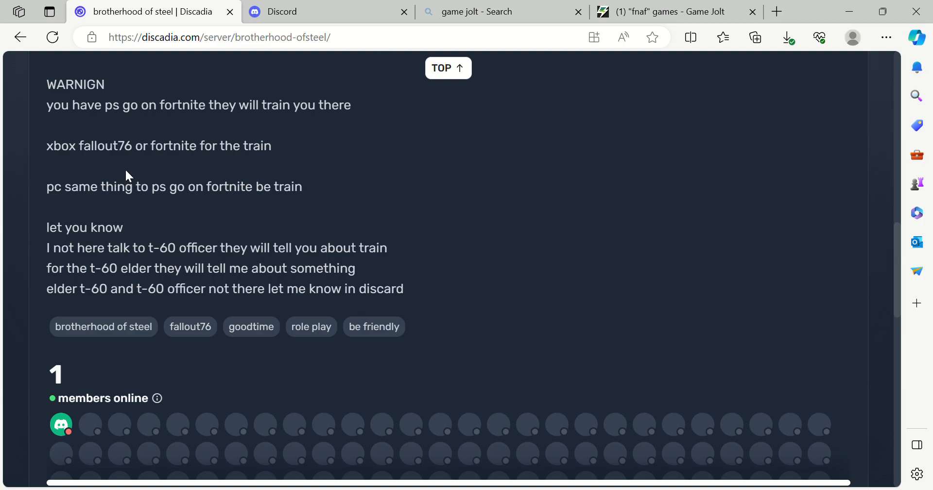
mouse_move(122, 168)
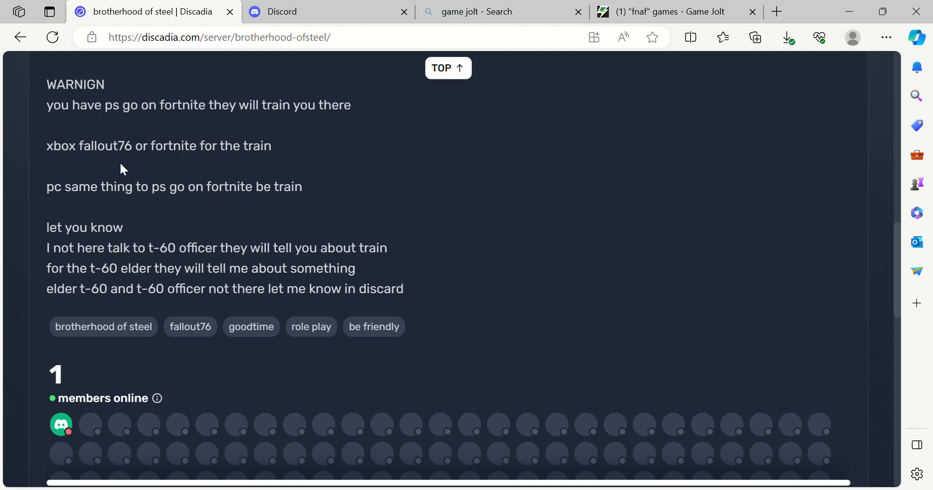
scroll("up", 3)
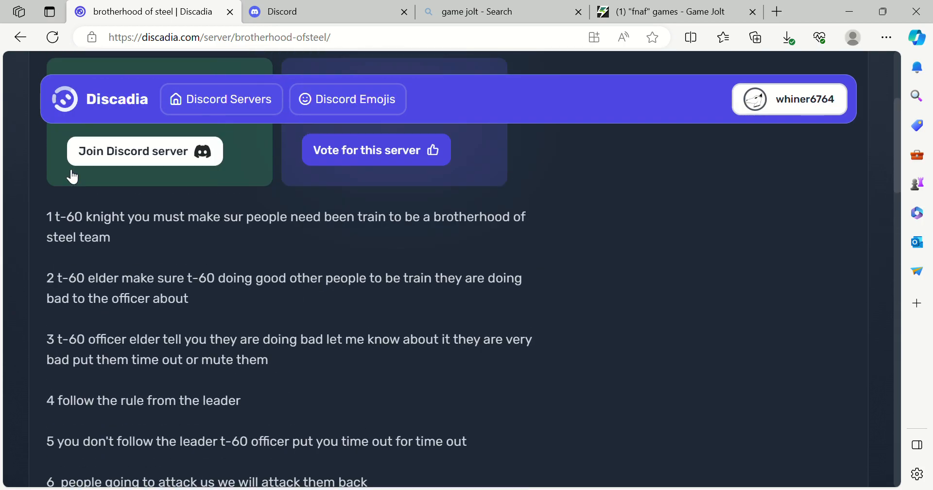
scroll("down", 3)
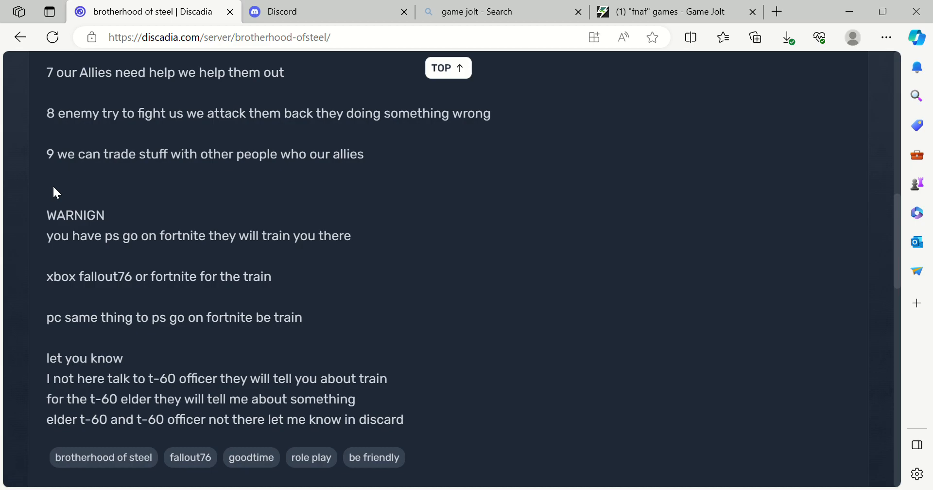
scroll("down", 3)
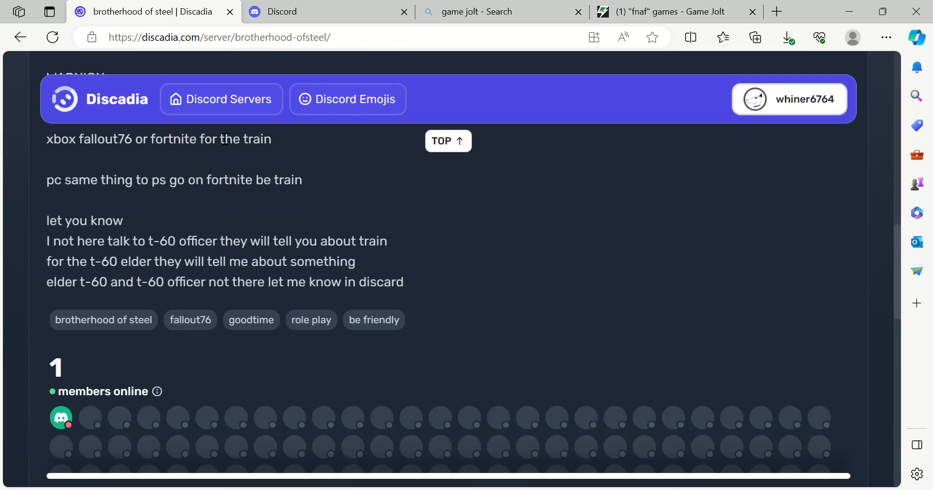
Scroll back to the listing's header showing 2 members and 0 votes
scroll("up", 3)
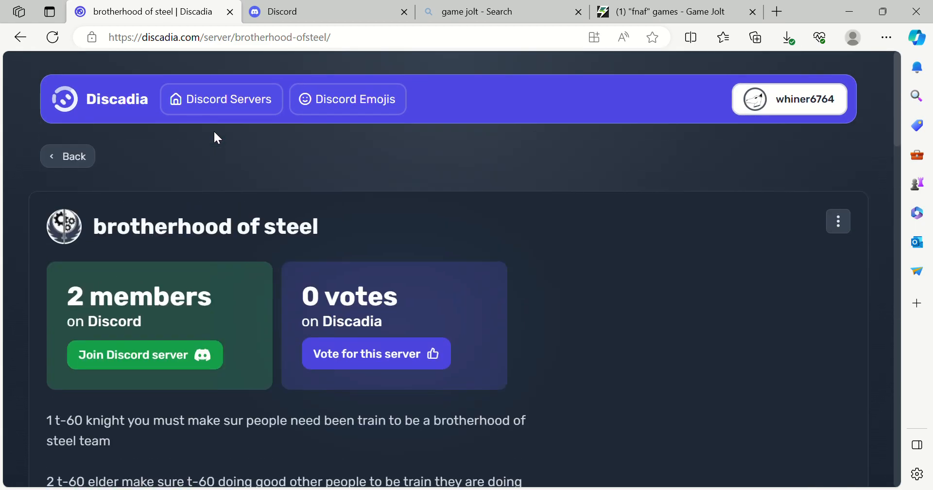
mouse_move(238, 179)
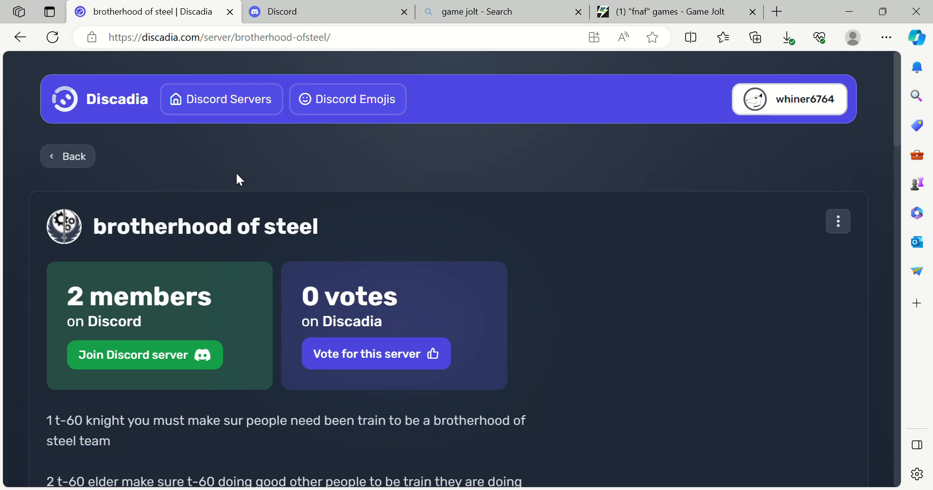
mouse_move(261, 176)
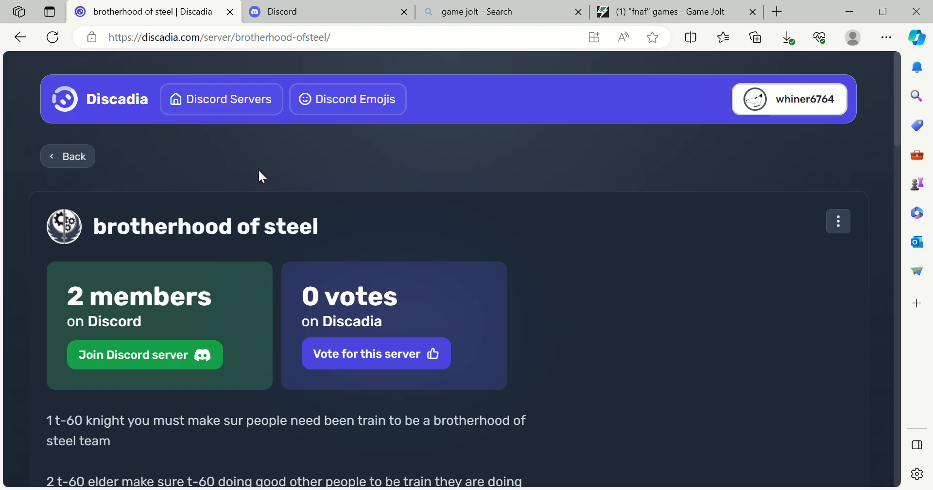
mouse_move(255, 172)
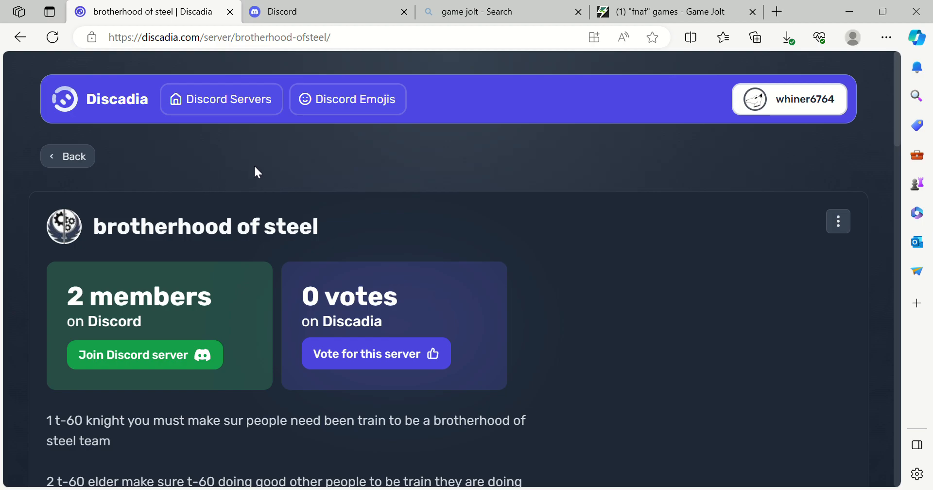
mouse_move(916, 154)
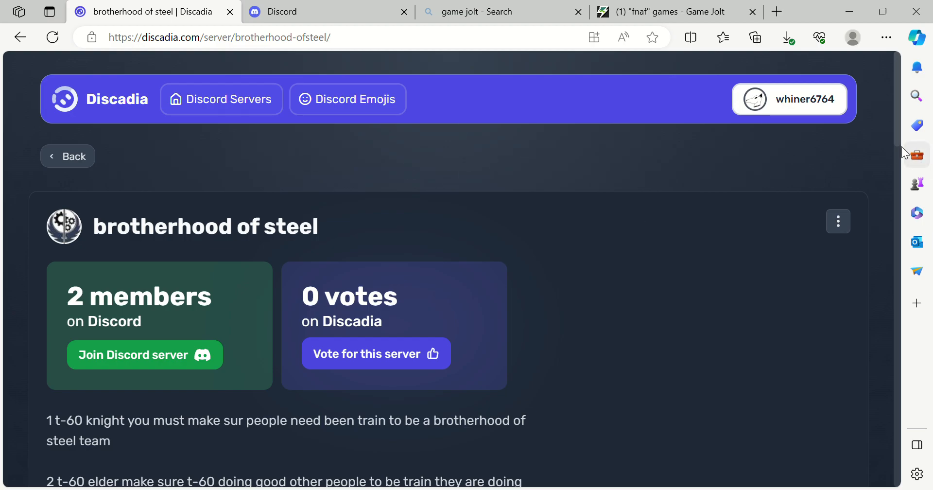
mouse_move(574, 33)
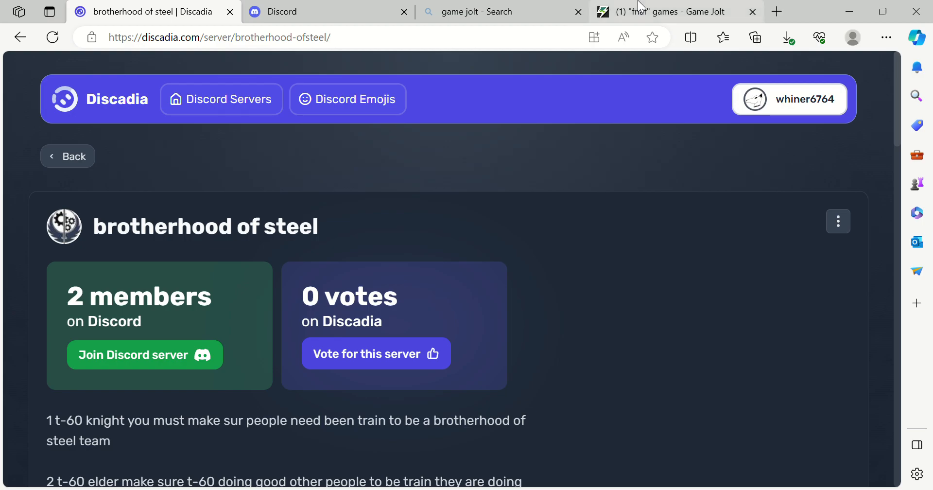
Switch to the Game Jolt tab showing page 3 of the fnaf search results
left_click(672, 12)
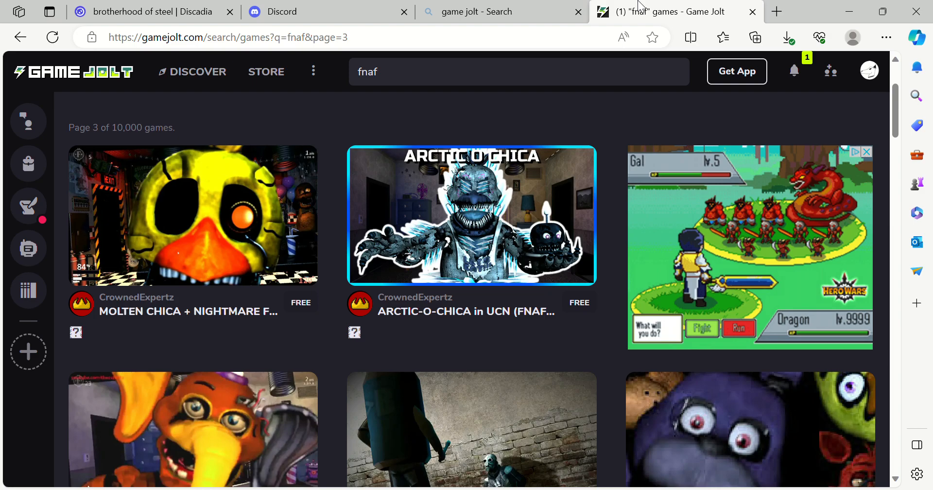
mouse_move(636, 7)
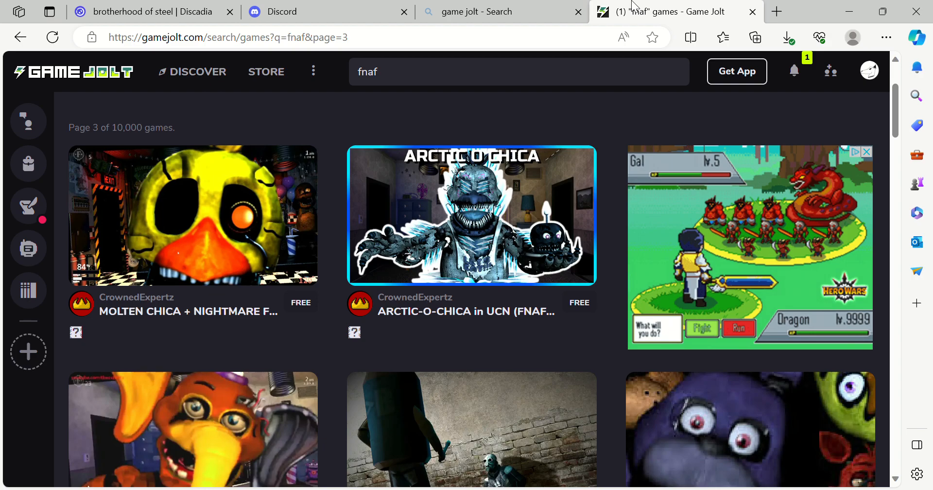
mouse_move(454, 129)
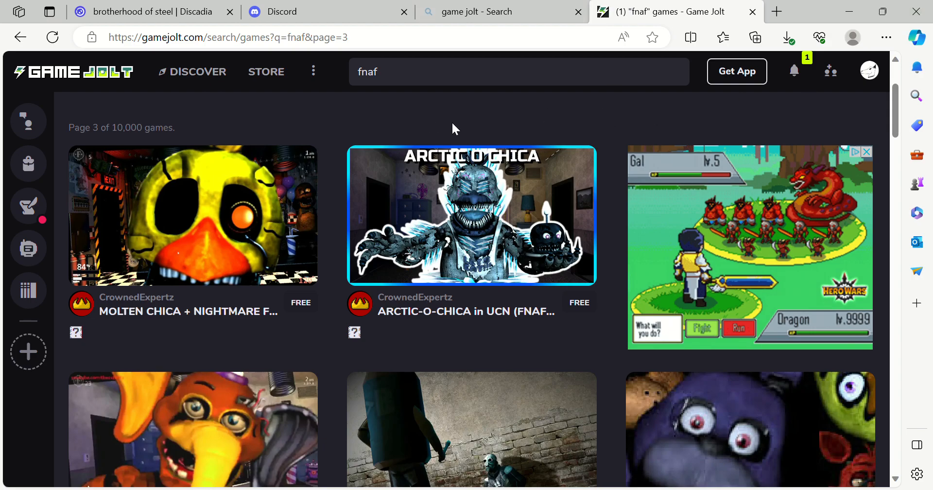
mouse_move(574, 107)
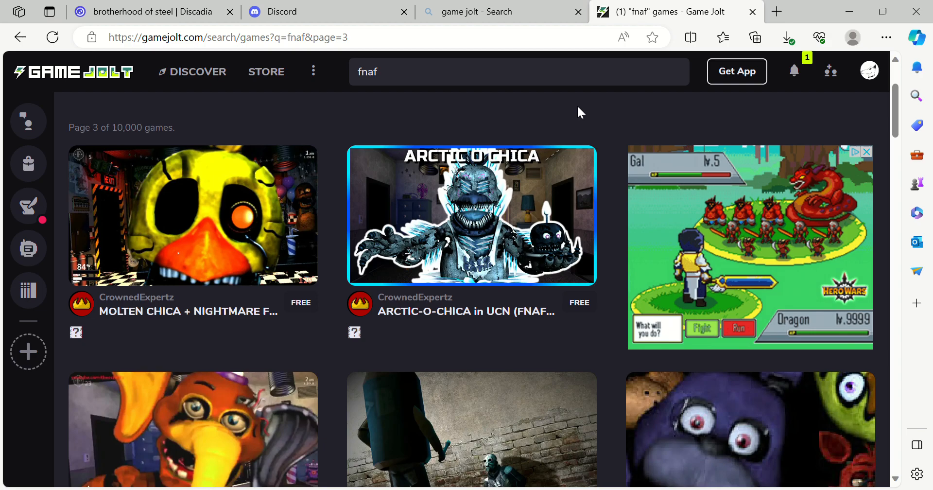
mouse_move(586, 115)
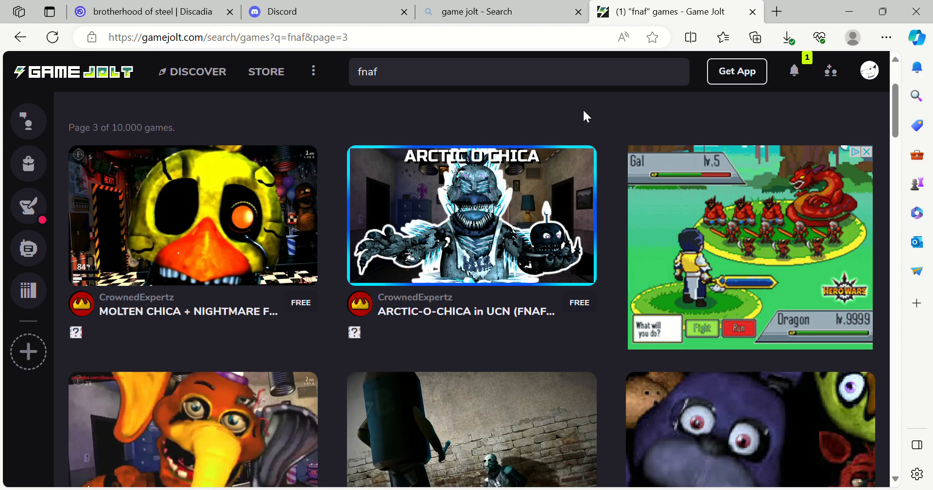
mouse_move(757, 107)
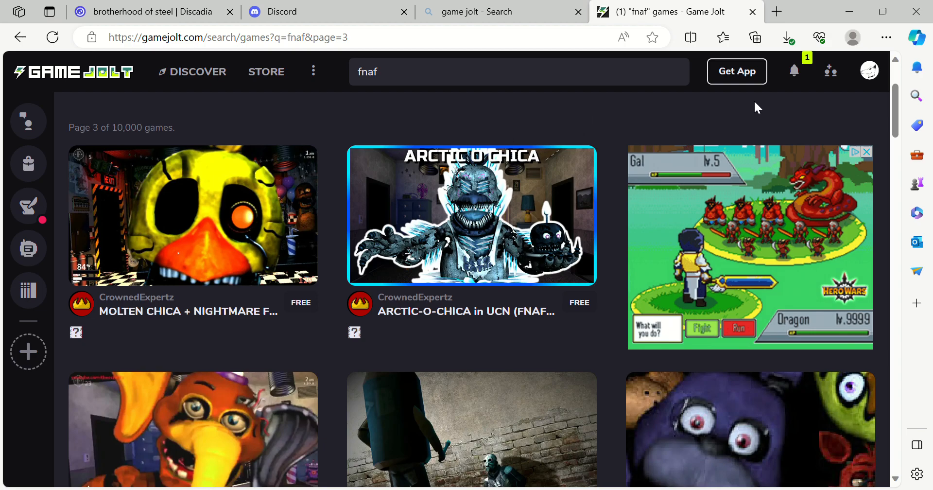
mouse_move(599, 124)
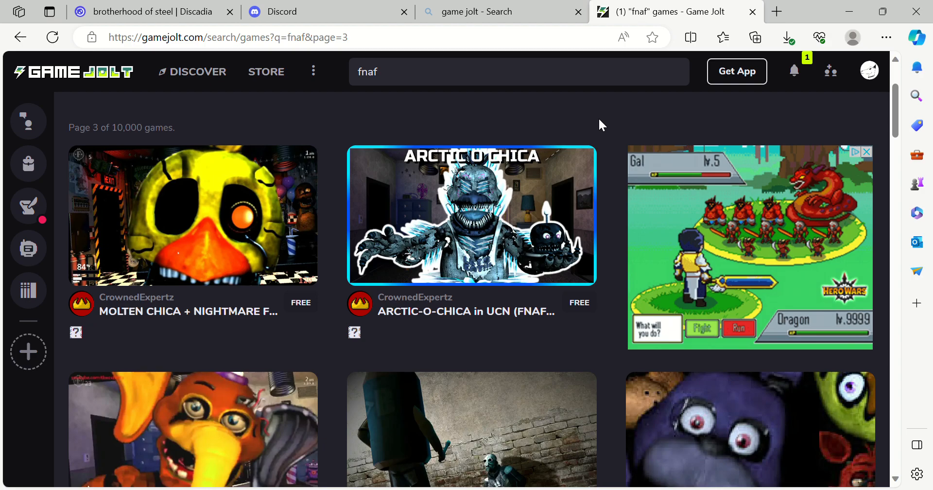
mouse_move(470, 101)
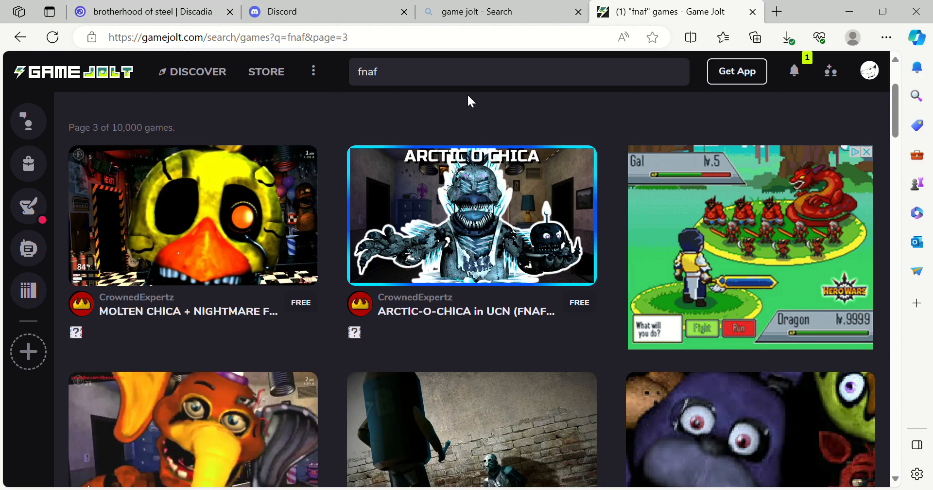
mouse_move(550, 101)
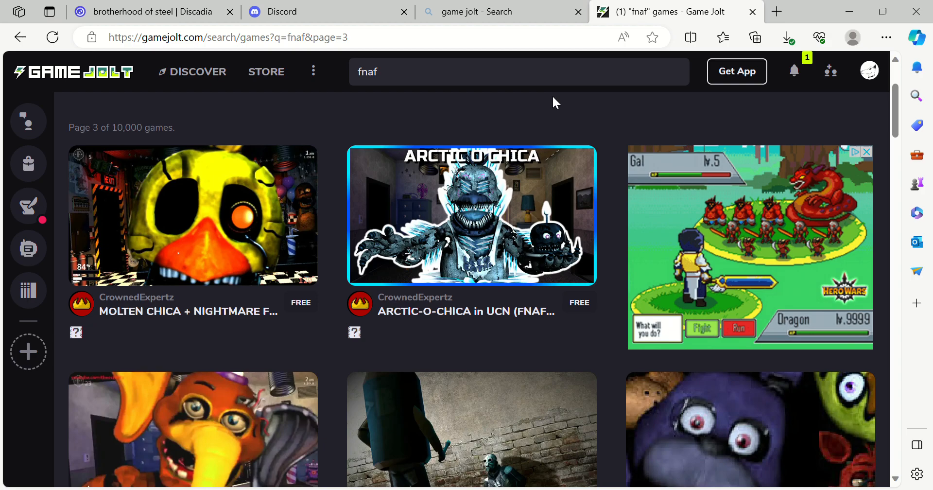
mouse_move(563, 93)
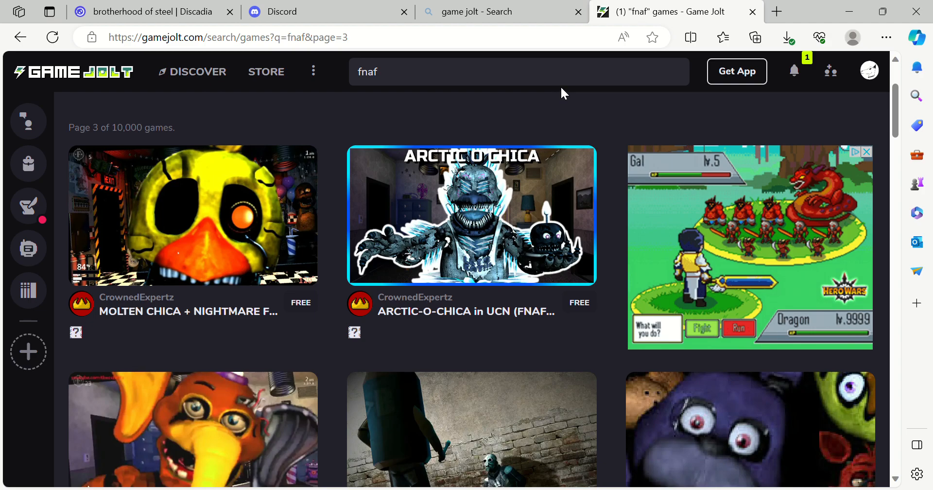
mouse_move(550, 112)
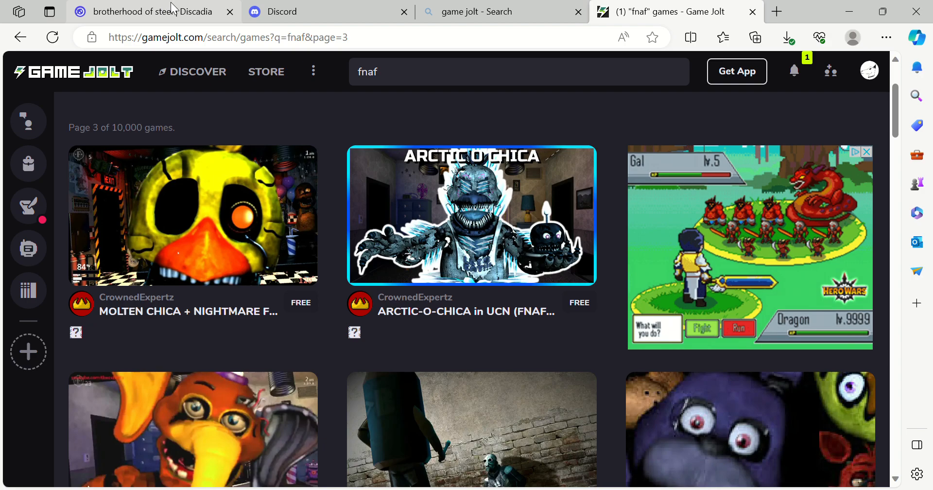
Switch back to the brotherhood of steel Discadia listing tab
left_click(148, 11)
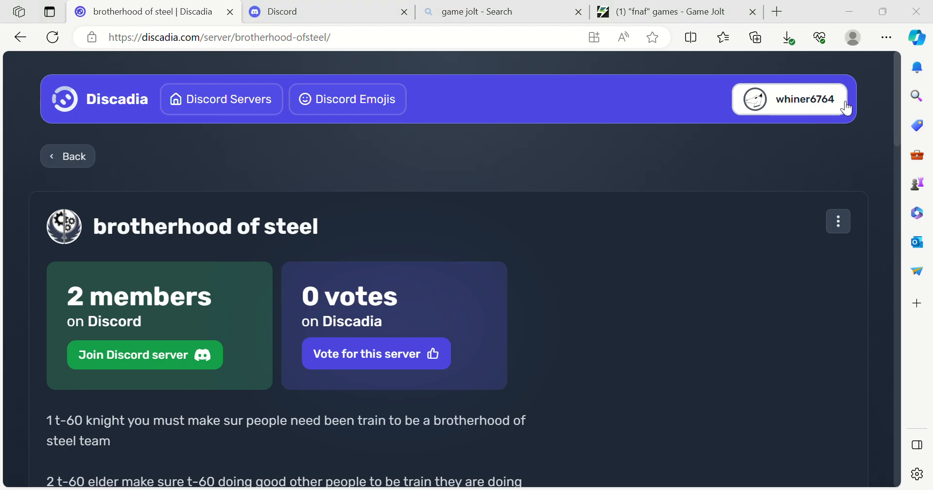
mouse_move(817, 141)
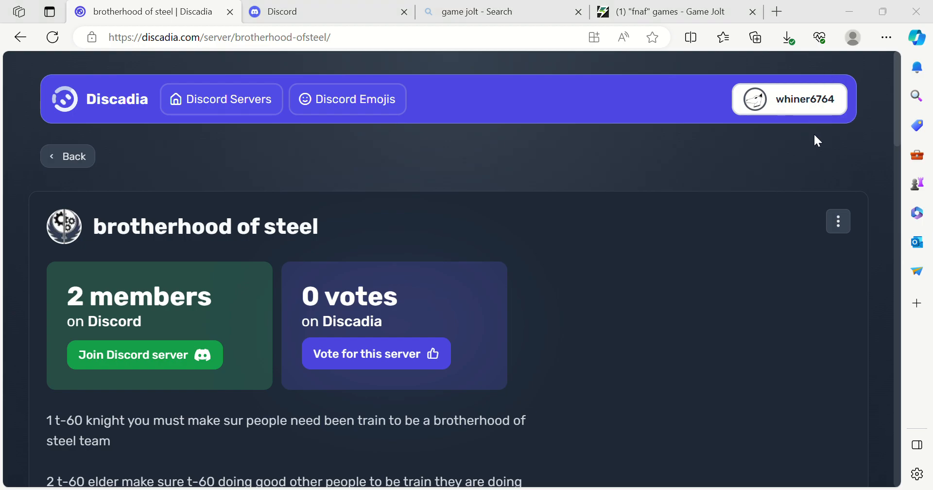